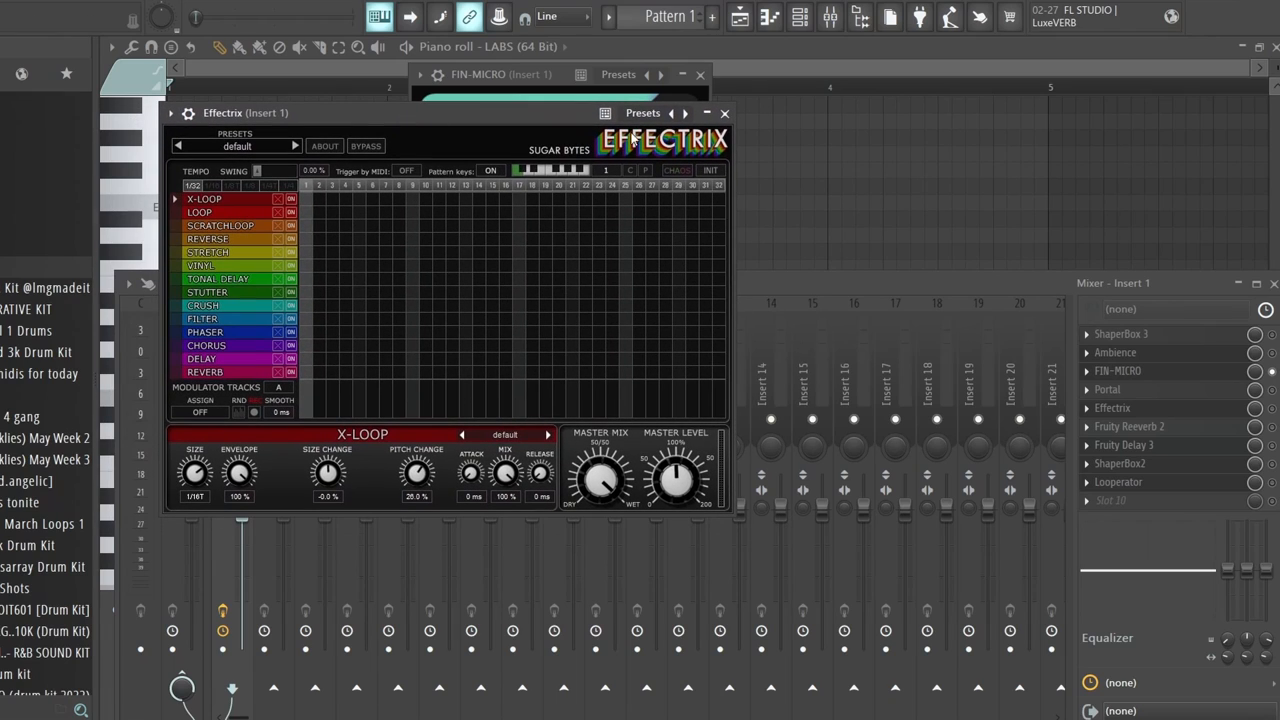
Move Effectrix aside, try Drummers Lab 1, then load Drummers Lab 2 and view its filter row
{"action": "left_click_drag", "start_coordinate": [245, 112], "coordinate": [353, 114]}
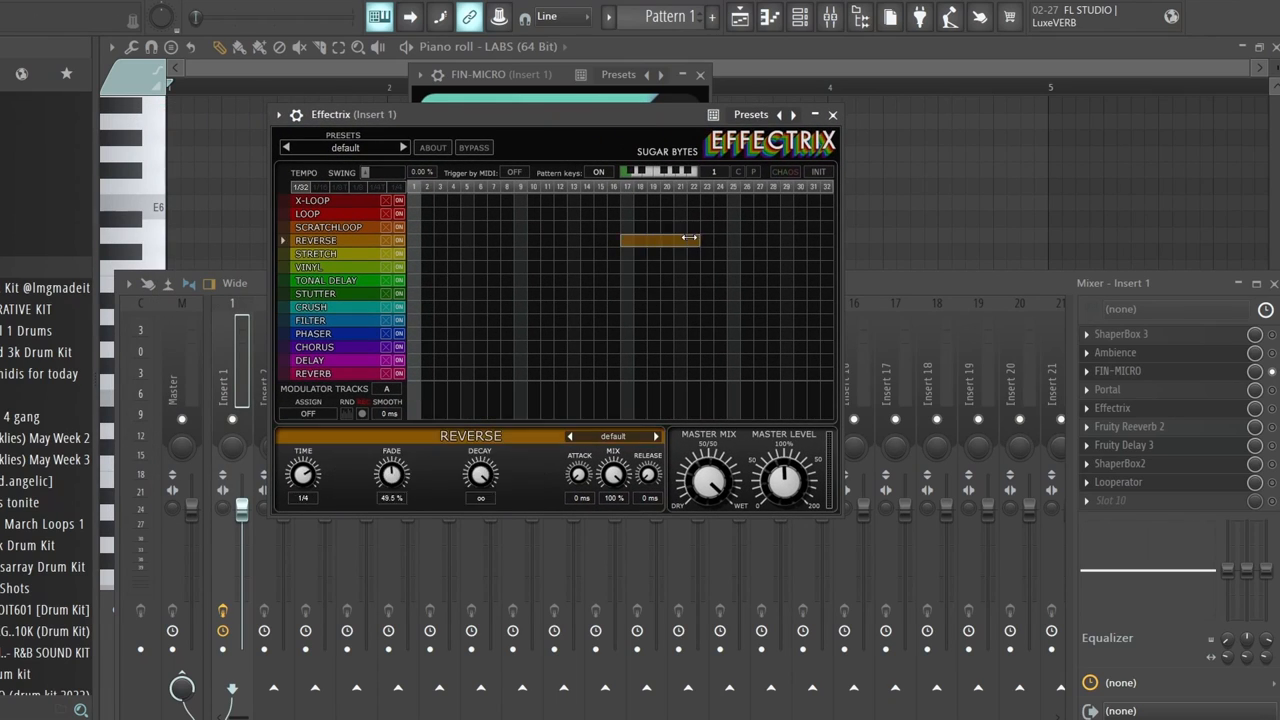
{"action": "left_click", "coordinate": [313, 267]}
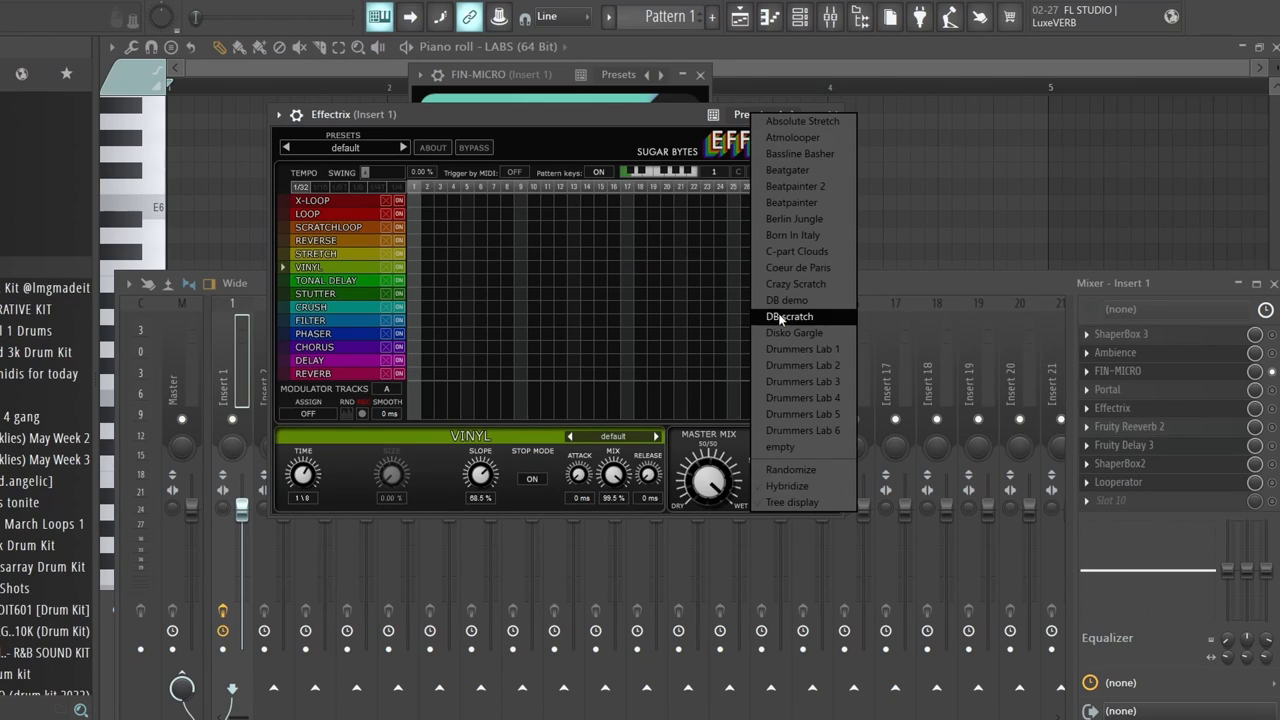
{"action": "left_click", "coordinate": [802, 431]}
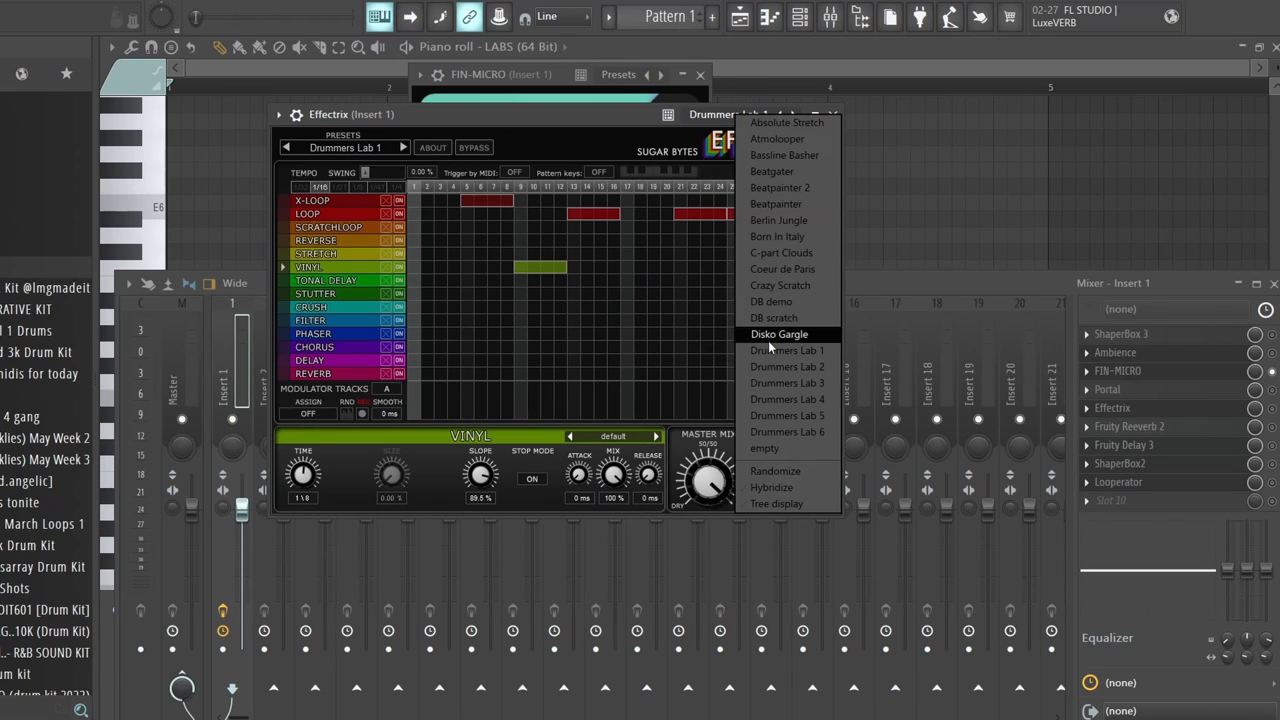
{"action": "left_click", "coordinate": [787, 366]}
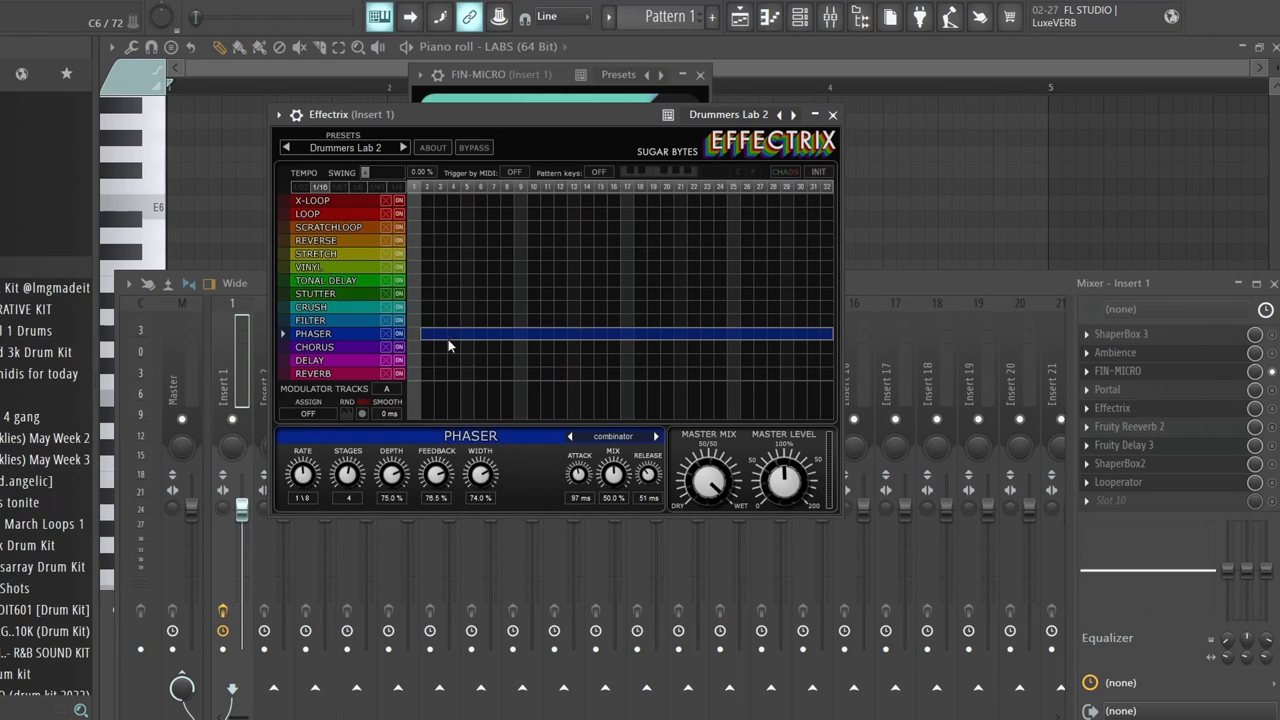
{"action": "left_click", "coordinate": [312, 320]}
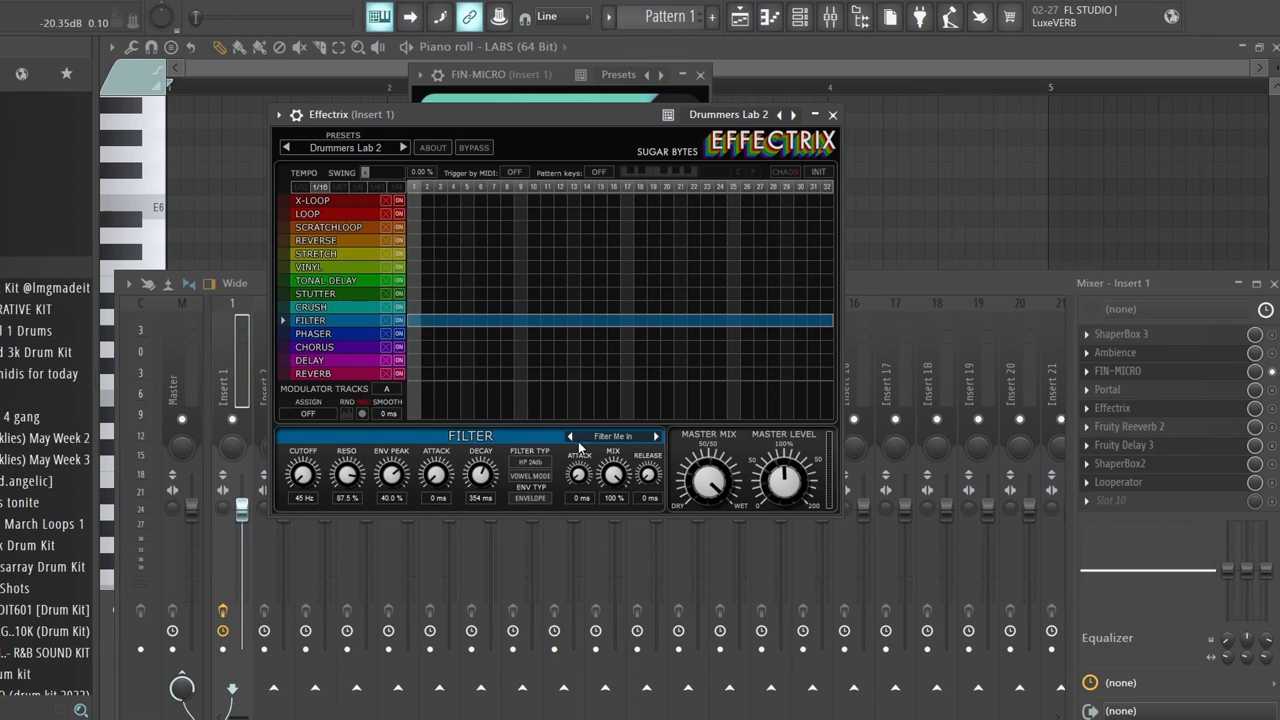
{"action": "mouse_move", "coordinate": [413, 287]}
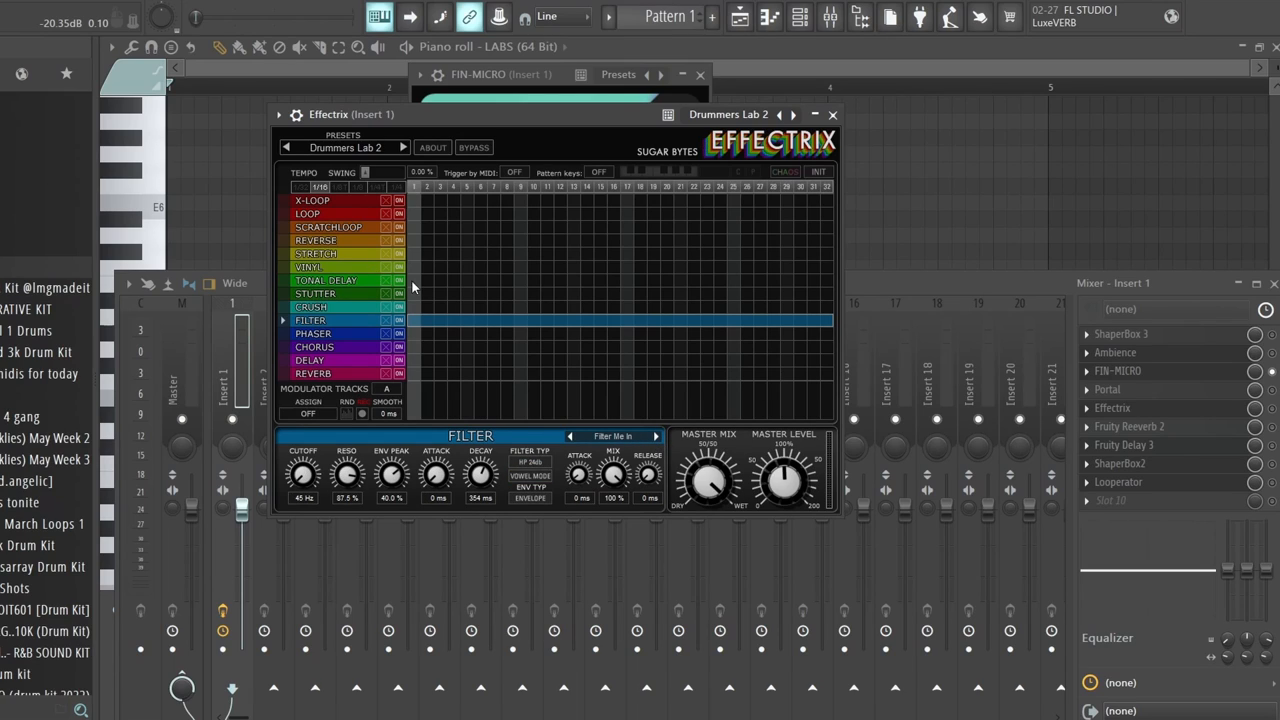
{"action": "left_click", "coordinate": [325, 280]}
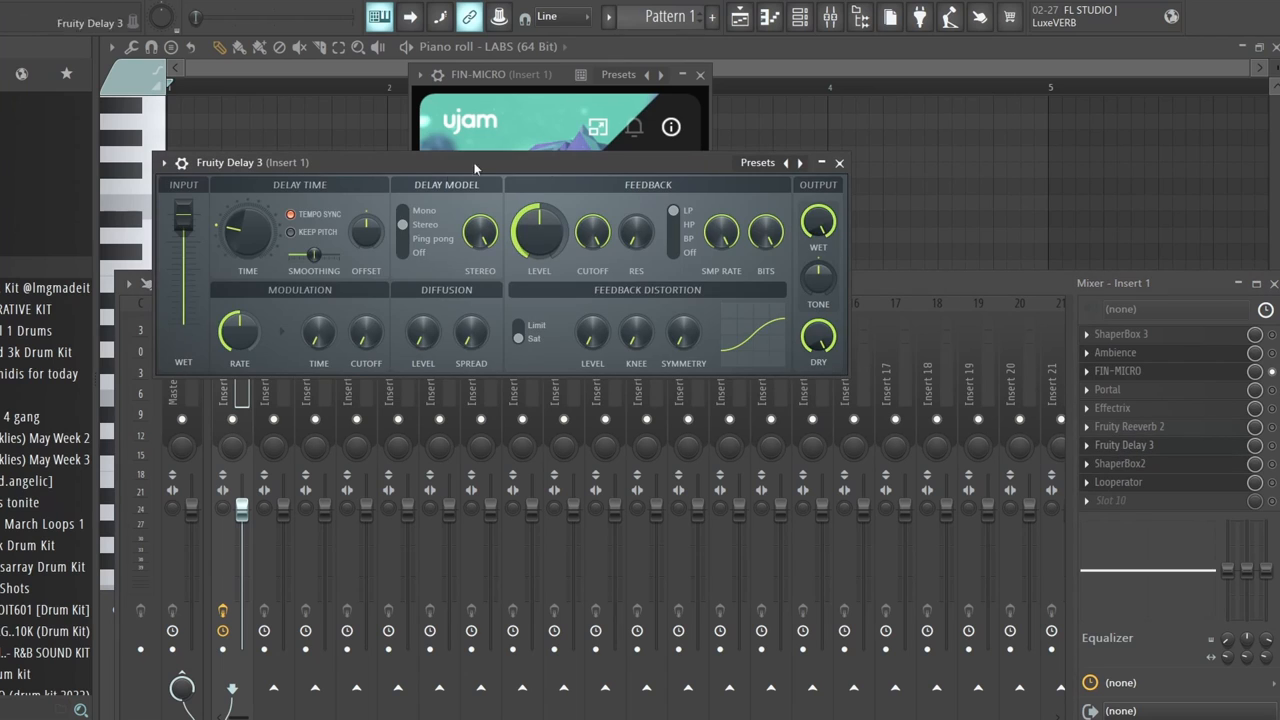
Drag the Fruity Delay 3 window further right while reviewing its settings
{"action": "left_click_drag", "start_coordinate": [475, 162], "coordinate": [515, 168]}
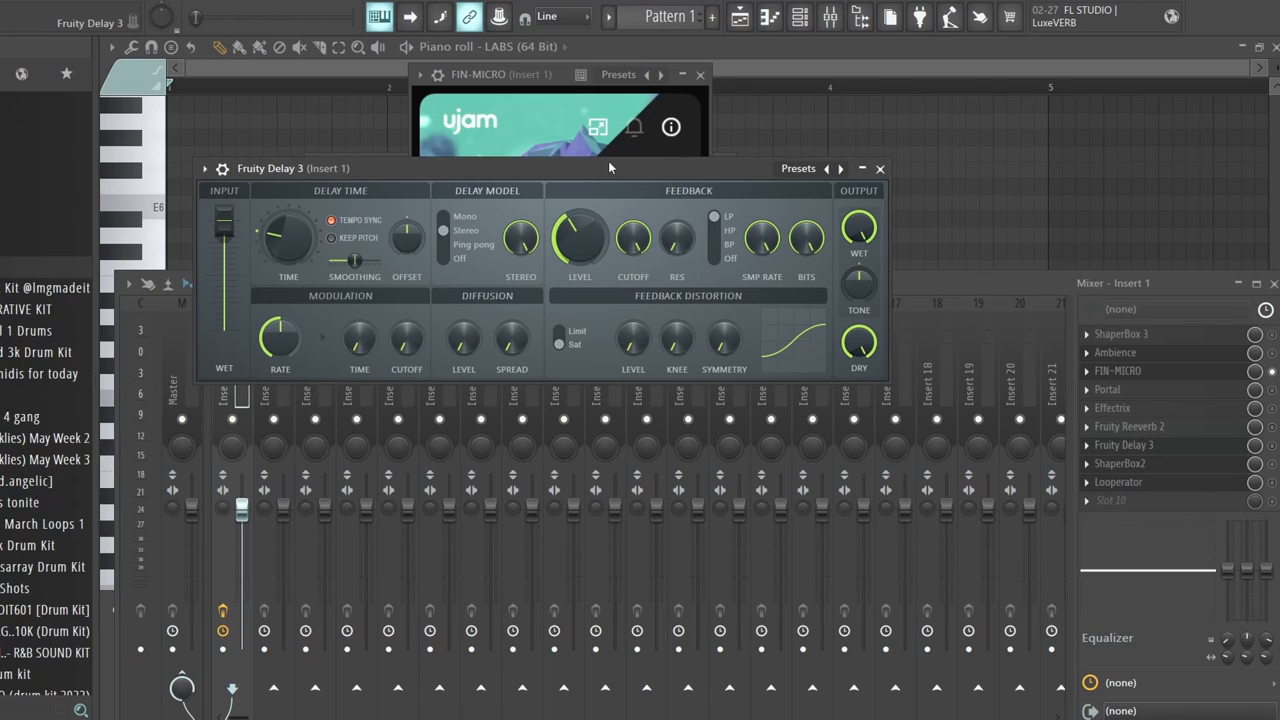
{"action": "left_click_drag", "start_coordinate": [580, 237], "coordinate": [580, 250]}
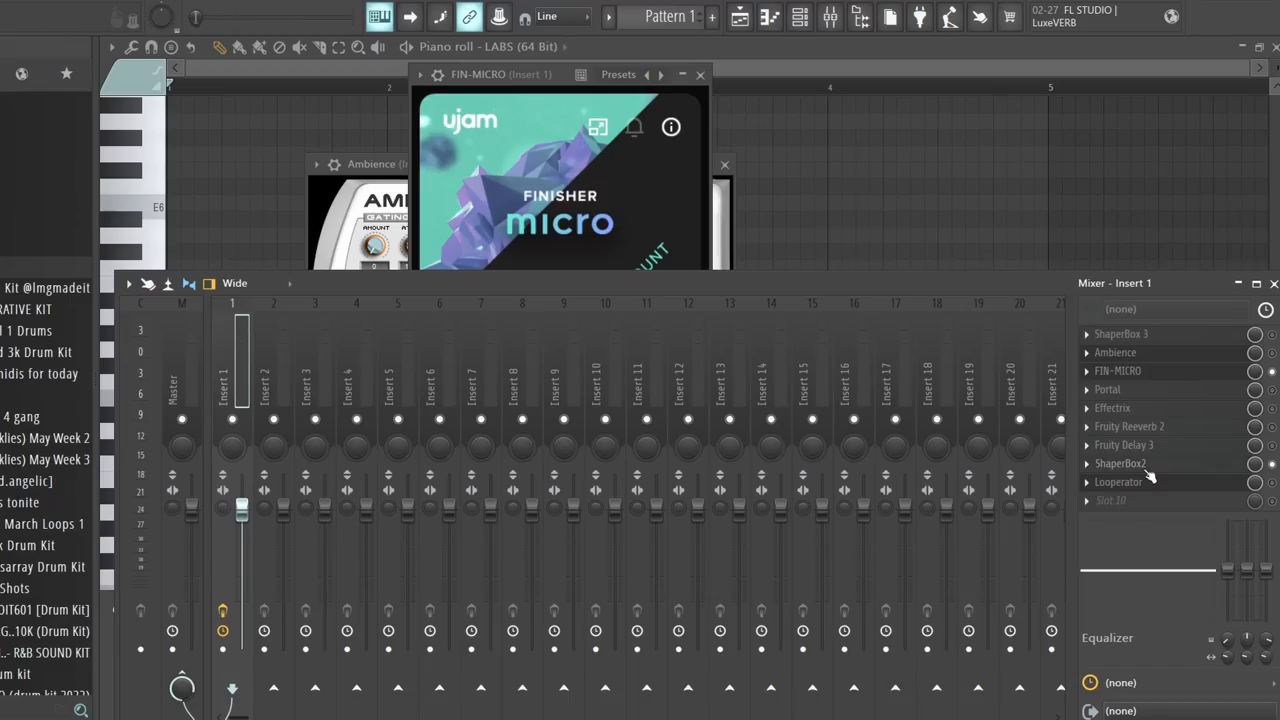
Open ShaperBox2's preset library on Insert 1 and step through three more preset pages
{"action": "left_click", "coordinate": [1120, 463]}
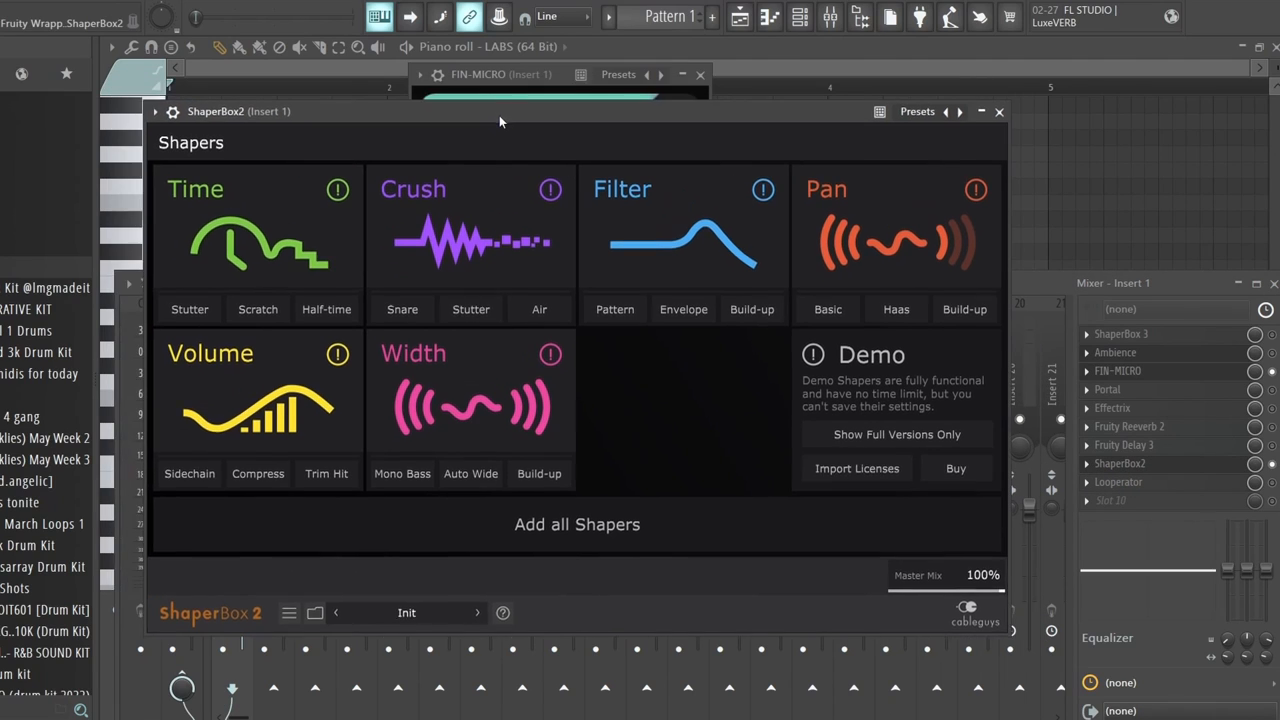
{"action": "left_click", "coordinate": [917, 111]}
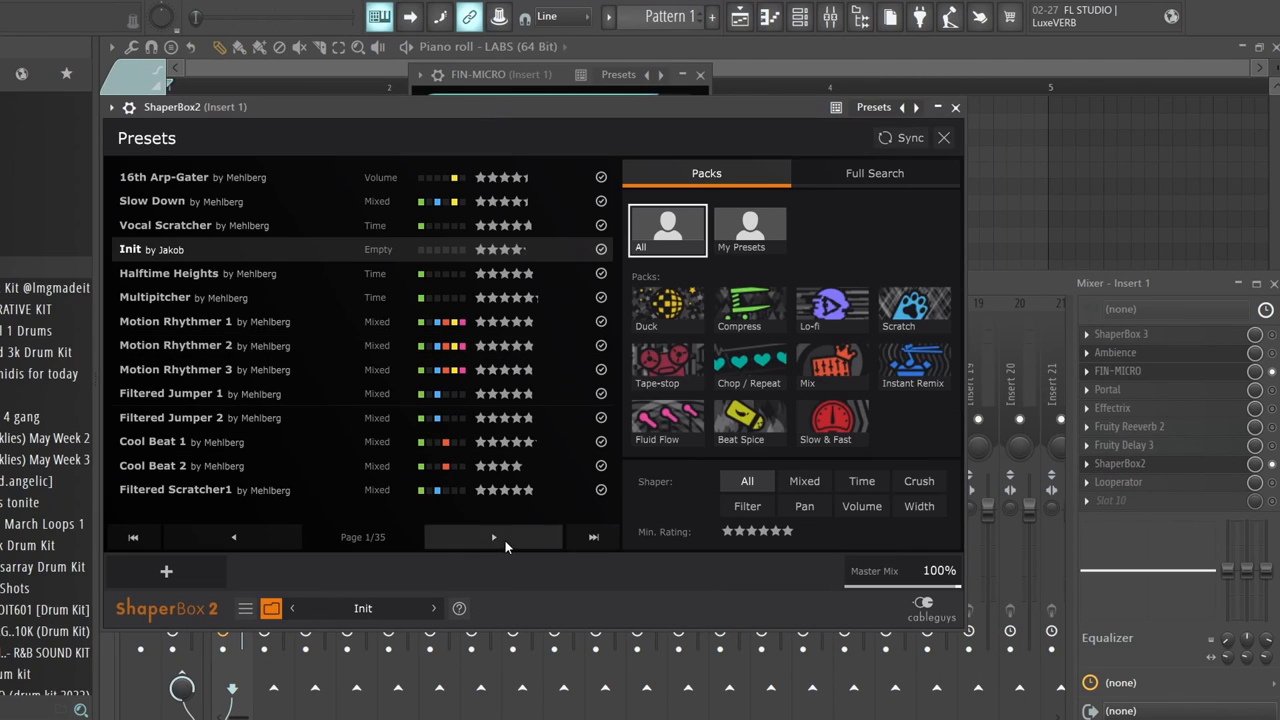
{"action": "left_click", "coordinate": [493, 537]}
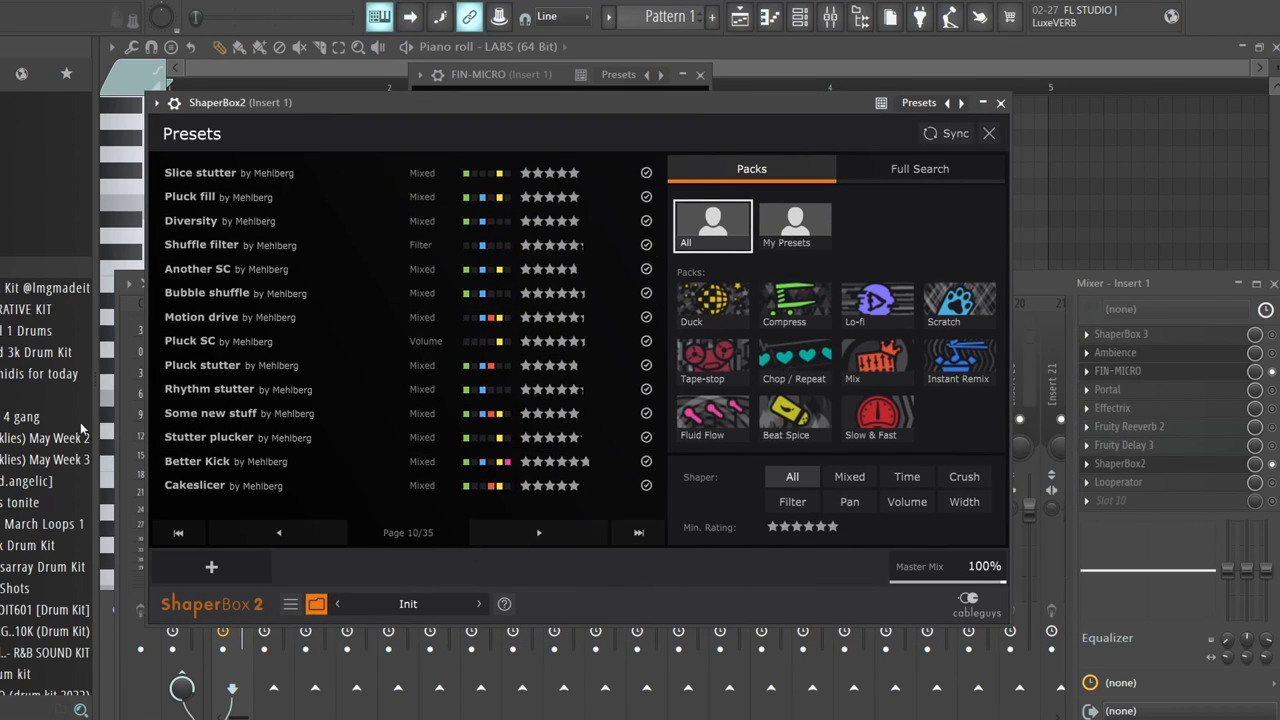
{"action": "left_click", "coordinate": [538, 532]}
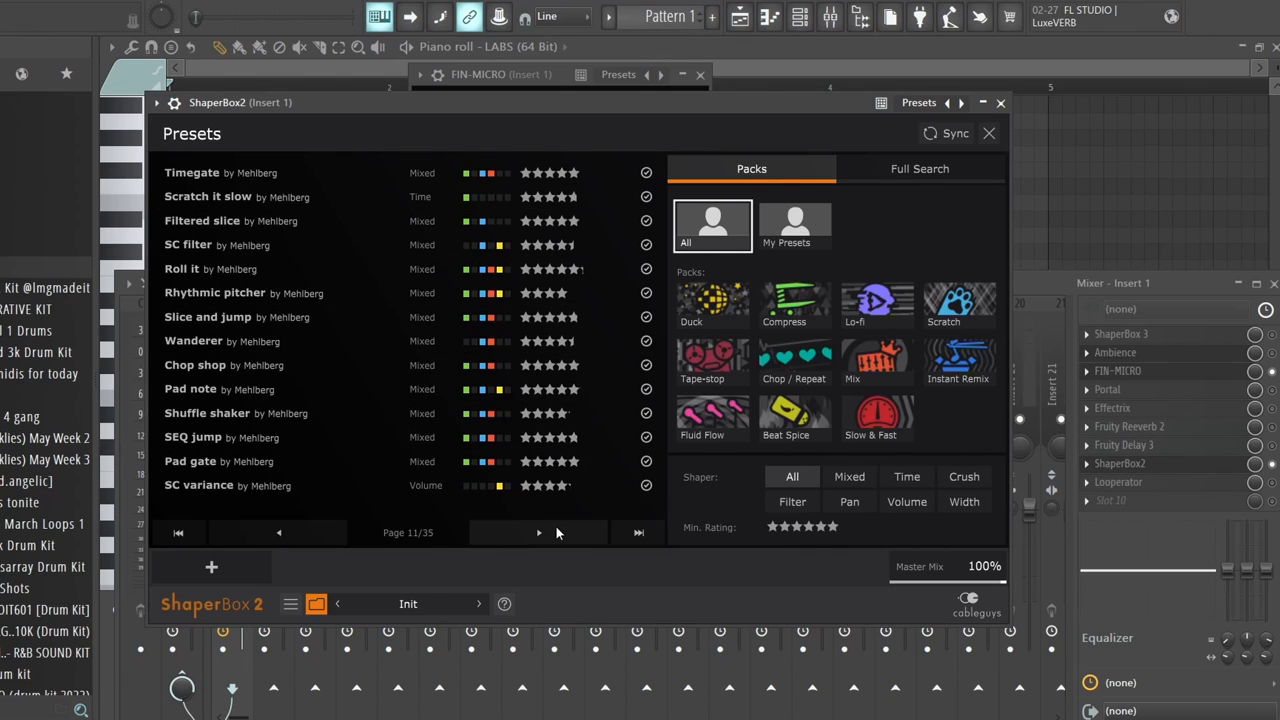
{"action": "left_click", "coordinate": [538, 532]}
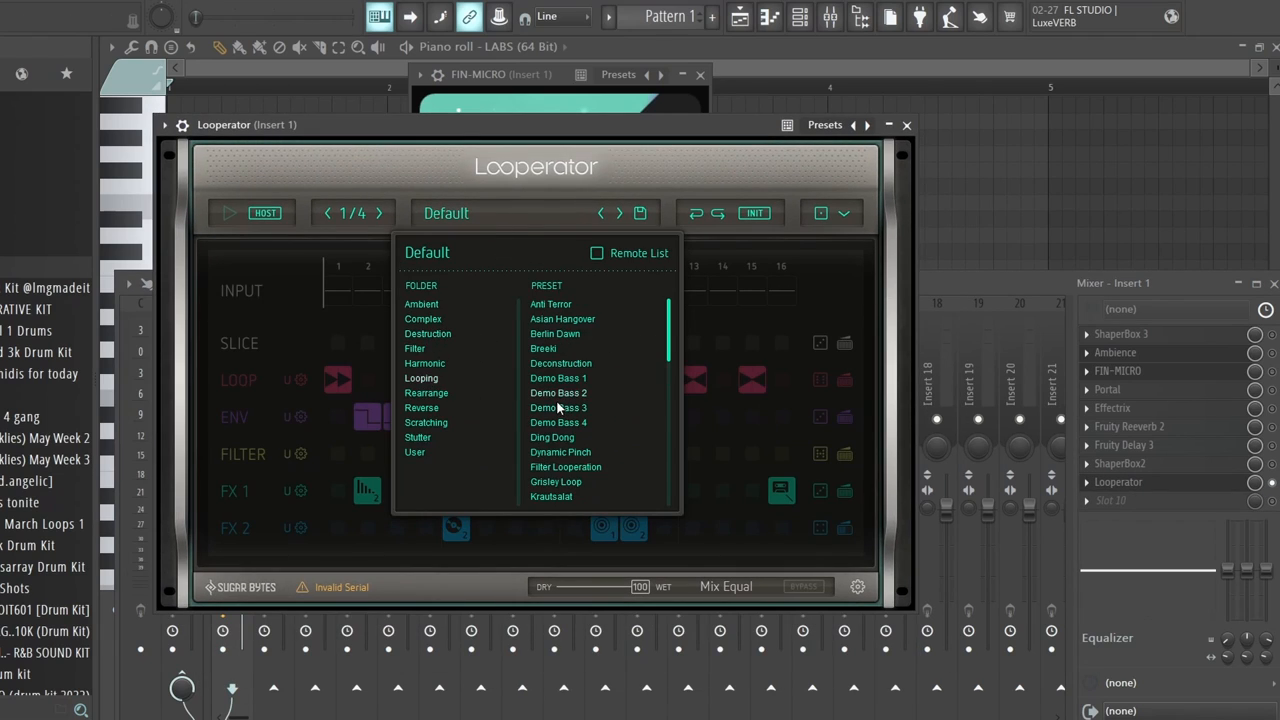
Choose Octave Looping from Looperator's Looping folder, close the preset list, and click a loop step
{"action": "left_click", "coordinate": [421, 378]}
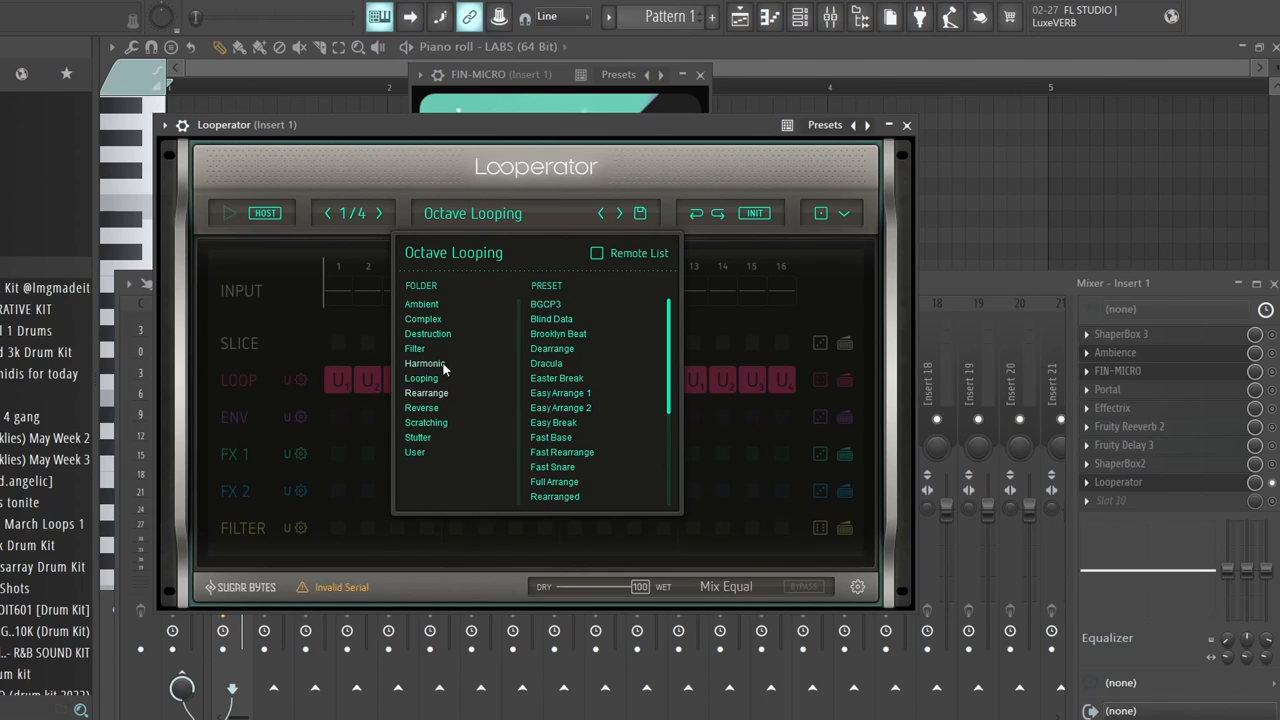
{"action": "left_click", "coordinate": [414, 348]}
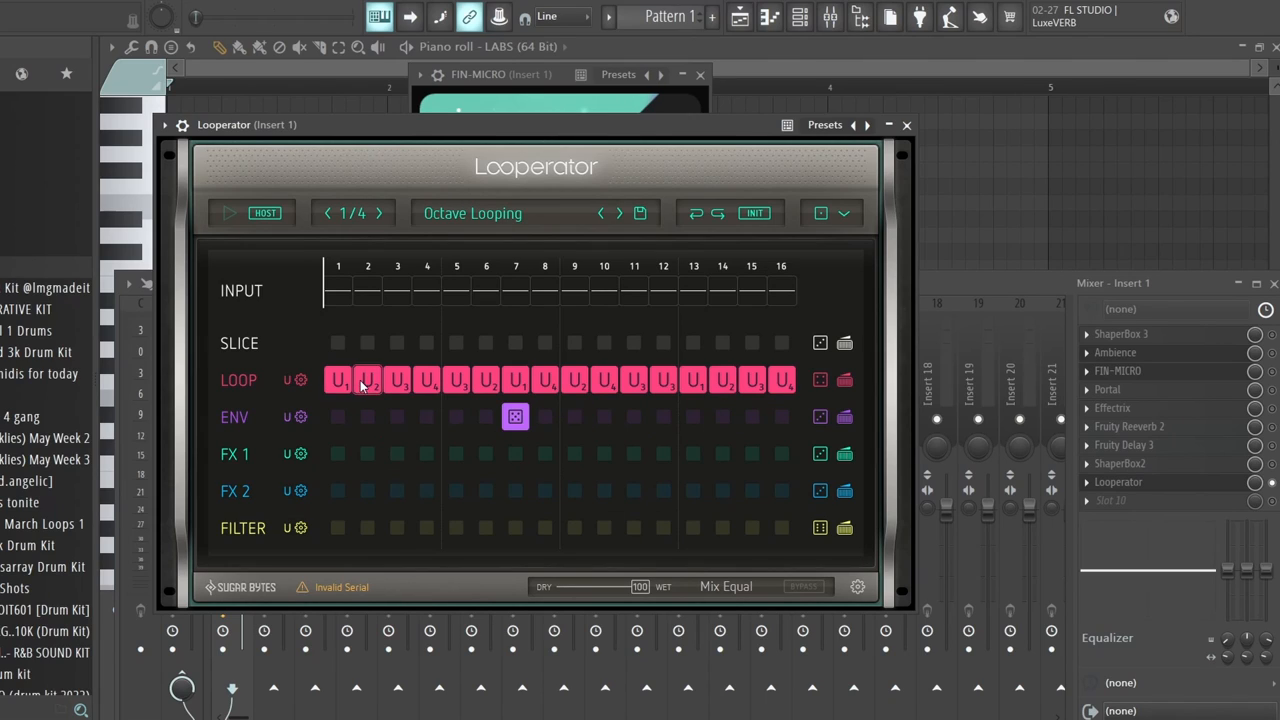
{"action": "left_click", "coordinate": [515, 417]}
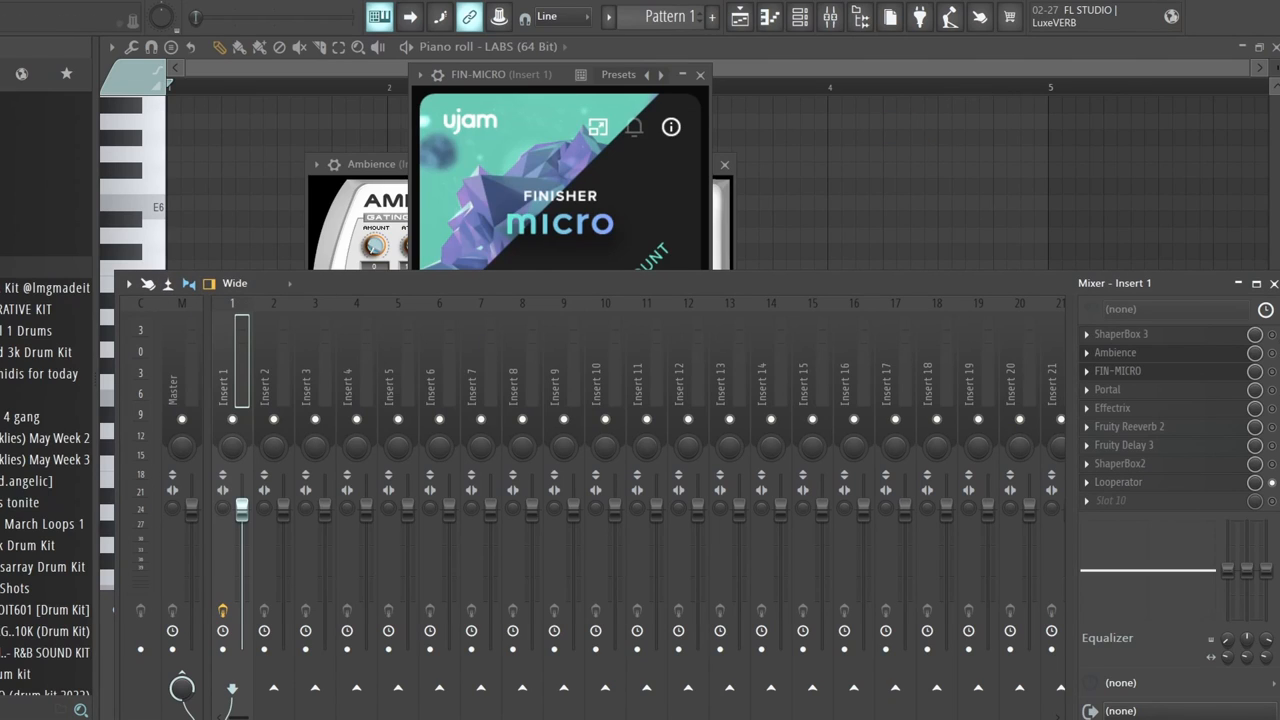
Load Fruity Love Philter into empty Slot 10 and apply its Step pyramid lowpass preset
{"action": "left_click", "coordinate": [700, 74]}
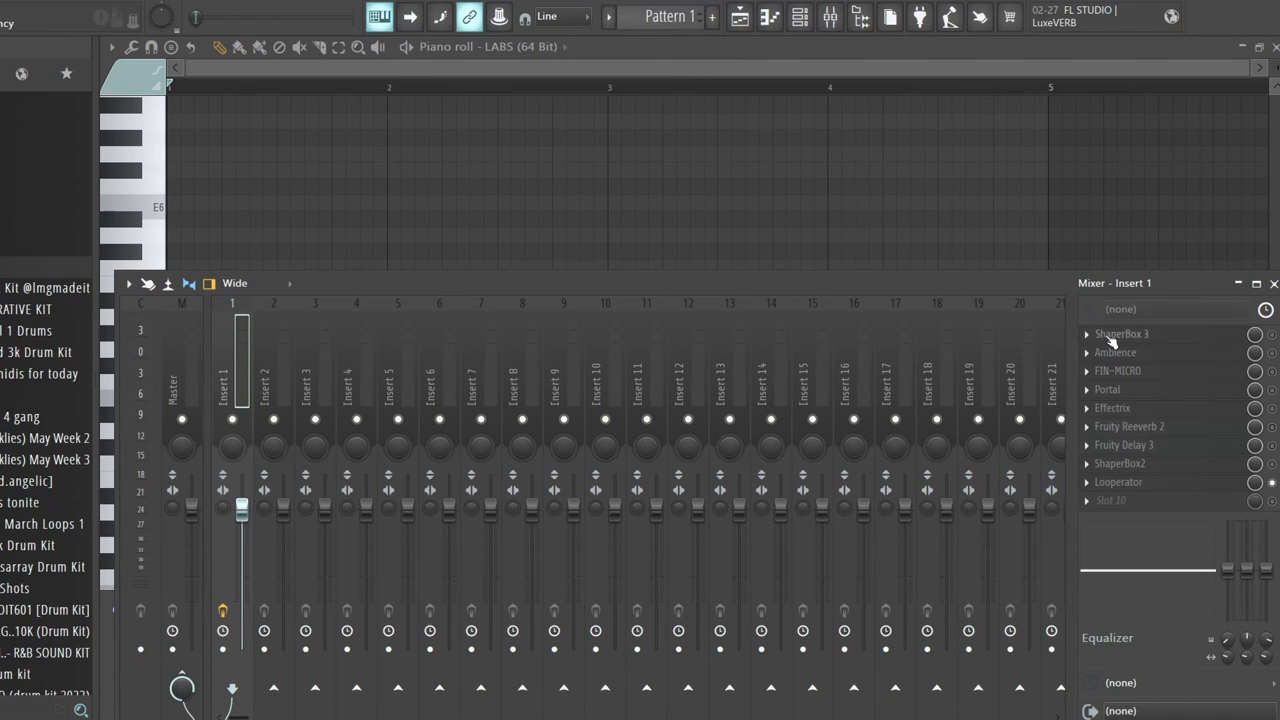
{"action": "mouse_move", "coordinate": [1143, 493]}
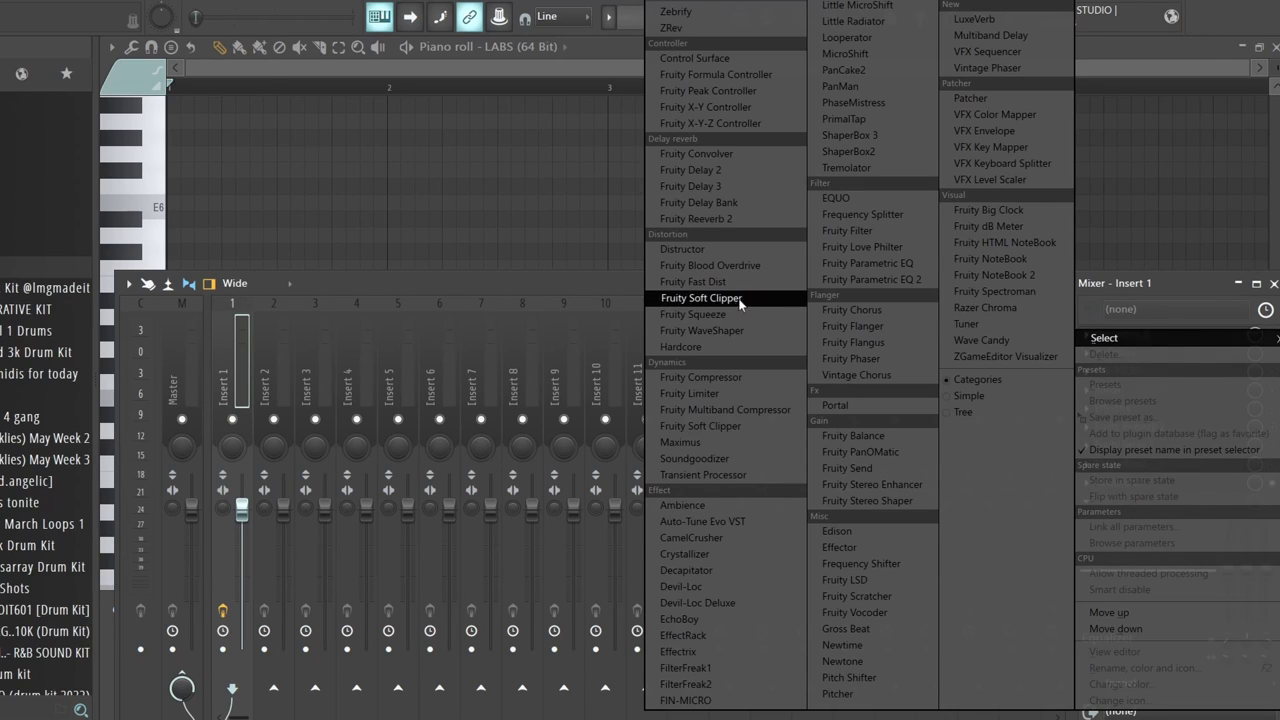
{"action": "left_click", "coordinate": [692, 281]}
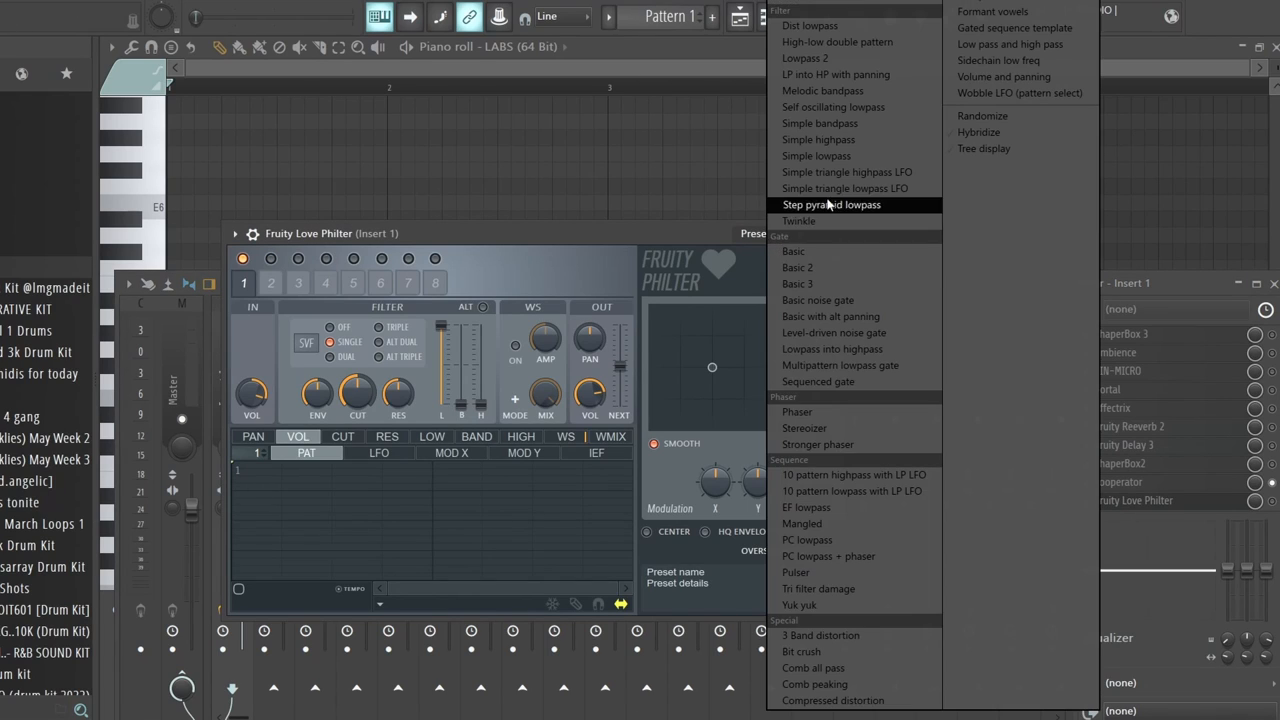
{"action": "left_click", "coordinate": [845, 188]}
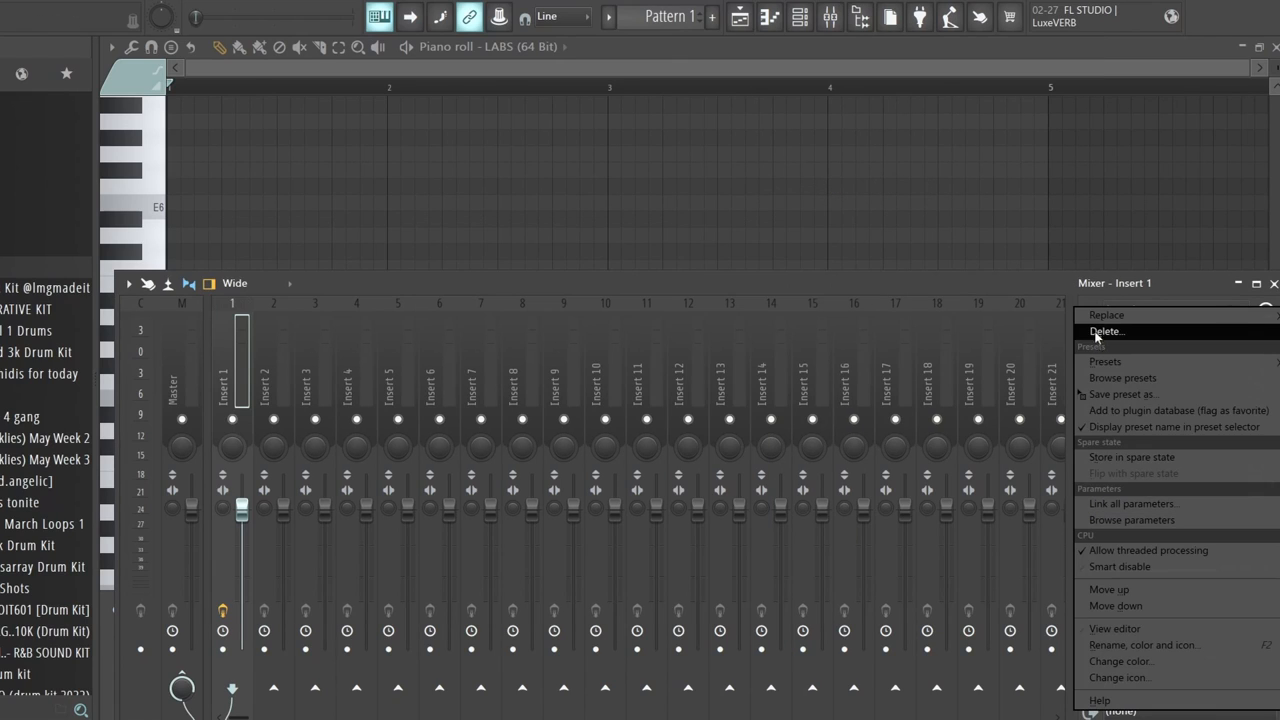
Replace Fruity Love Philter with Gross Beat, then reopen the slot's replacement list
{"action": "left_click", "coordinate": [1107, 314]}
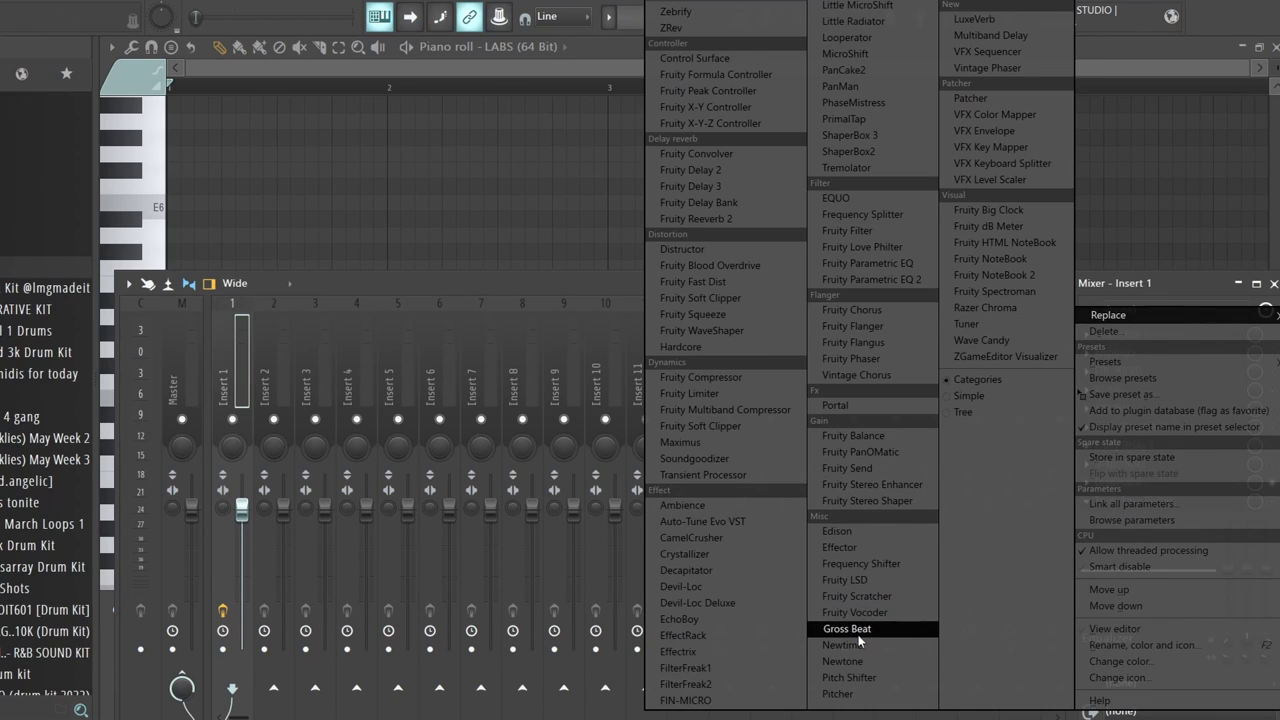
{"action": "left_click", "coordinate": [847, 628]}
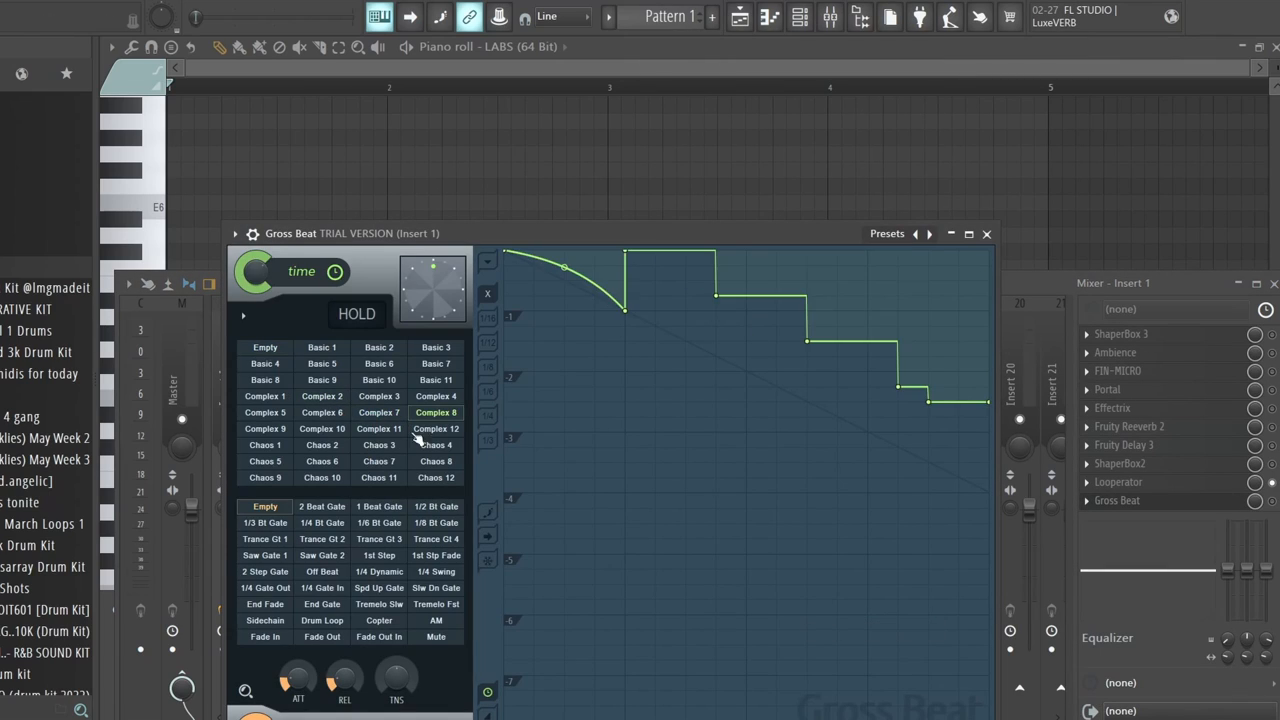
{"action": "left_click", "coordinate": [265, 461]}
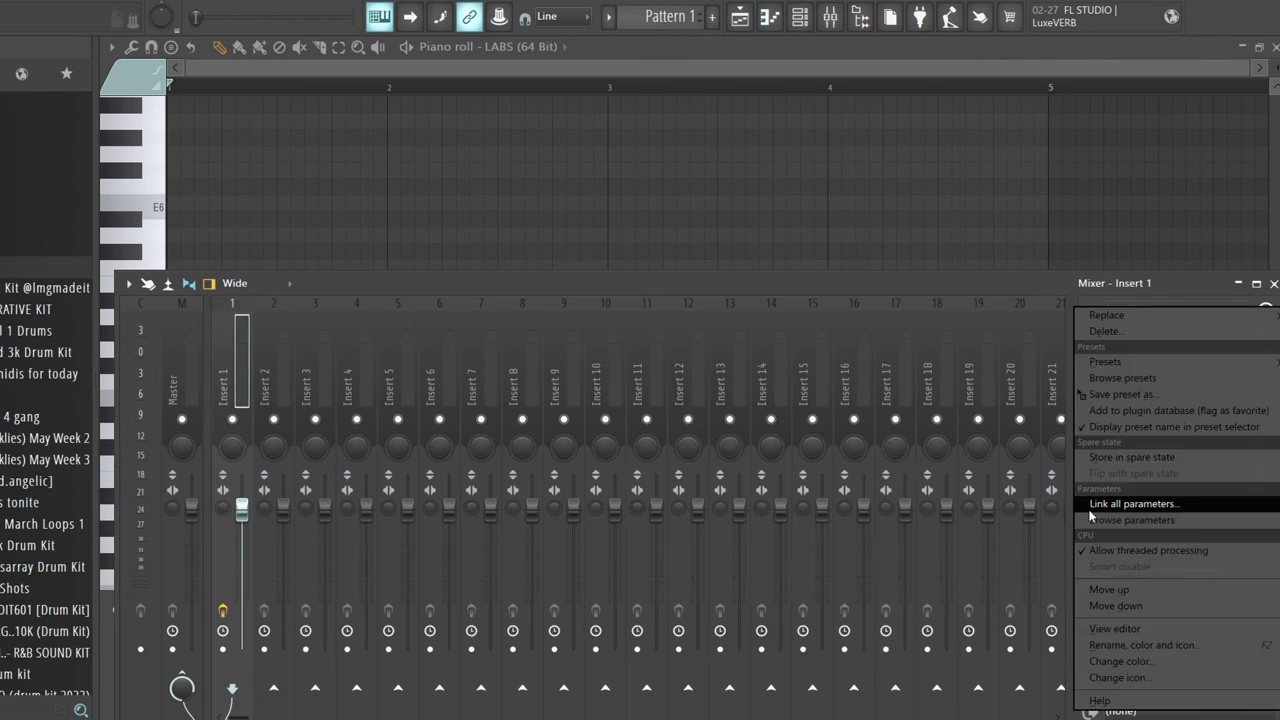
{"action": "left_click", "coordinate": [1107, 315]}
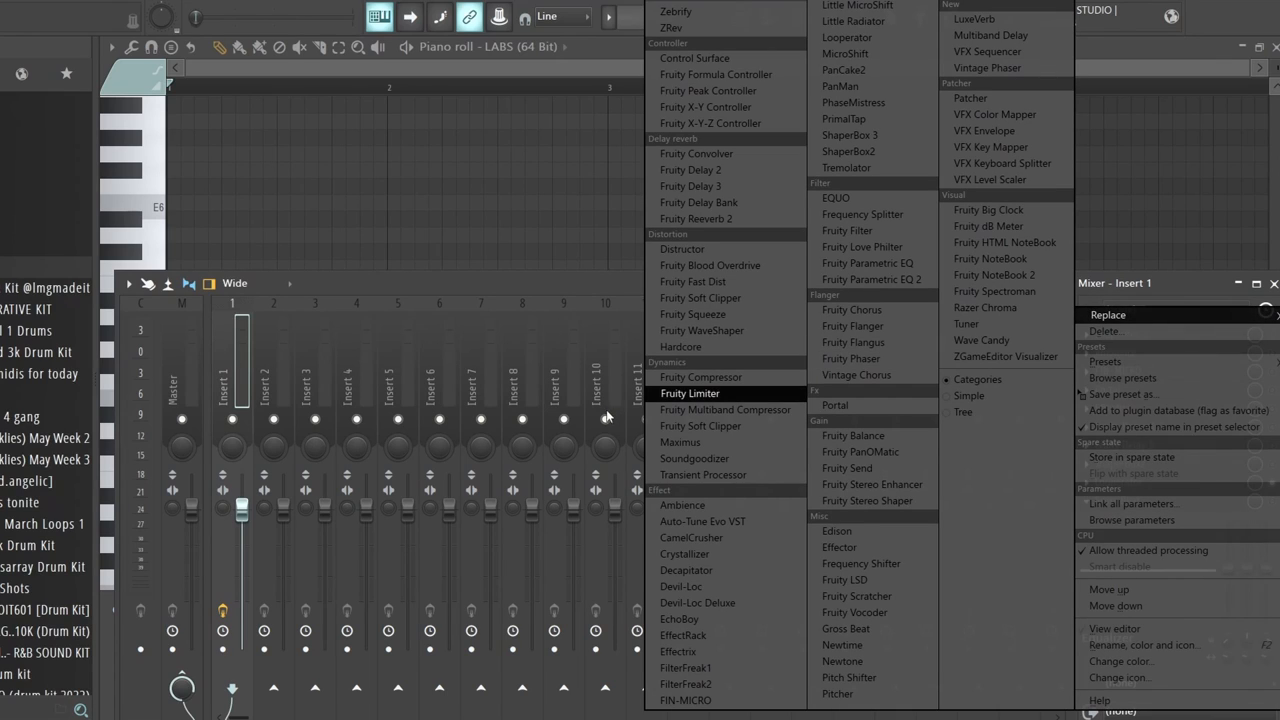
{"action": "mouse_move", "coordinate": [700, 425]}
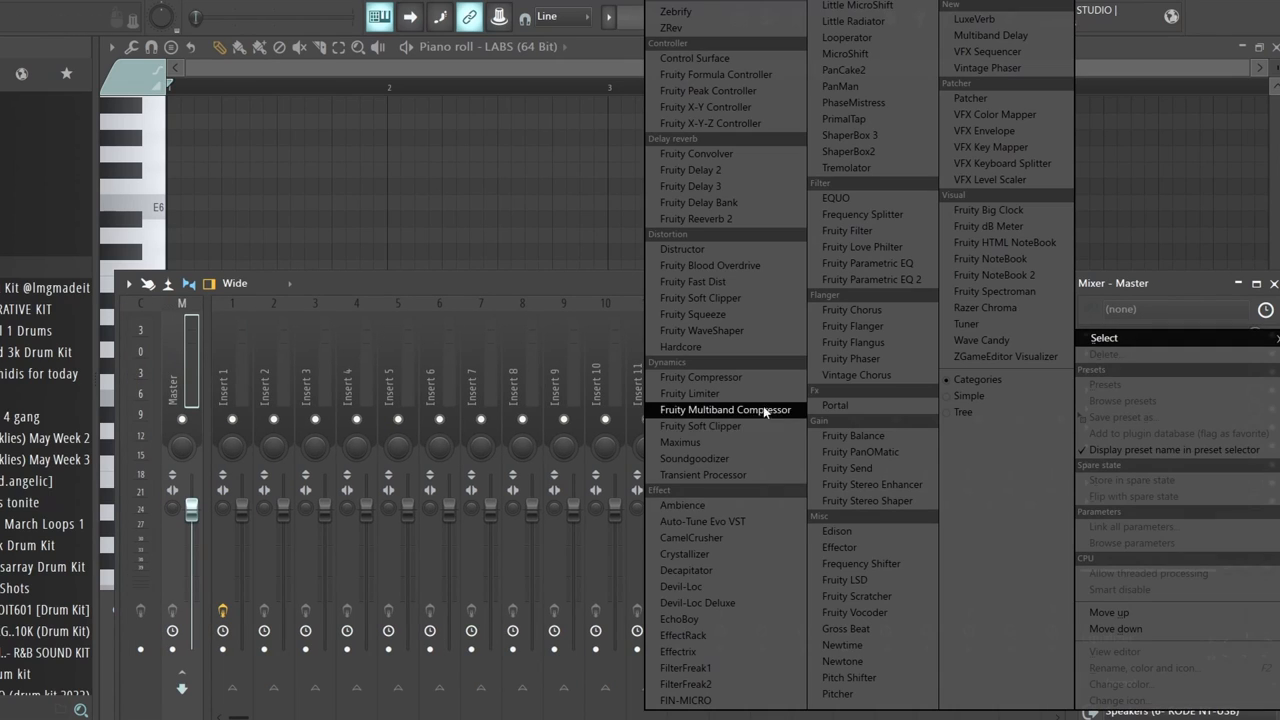
Choose Fruity Soft Clipper from the plugin list for the Master track's Slot 1
{"action": "left_click", "coordinate": [724, 410]}
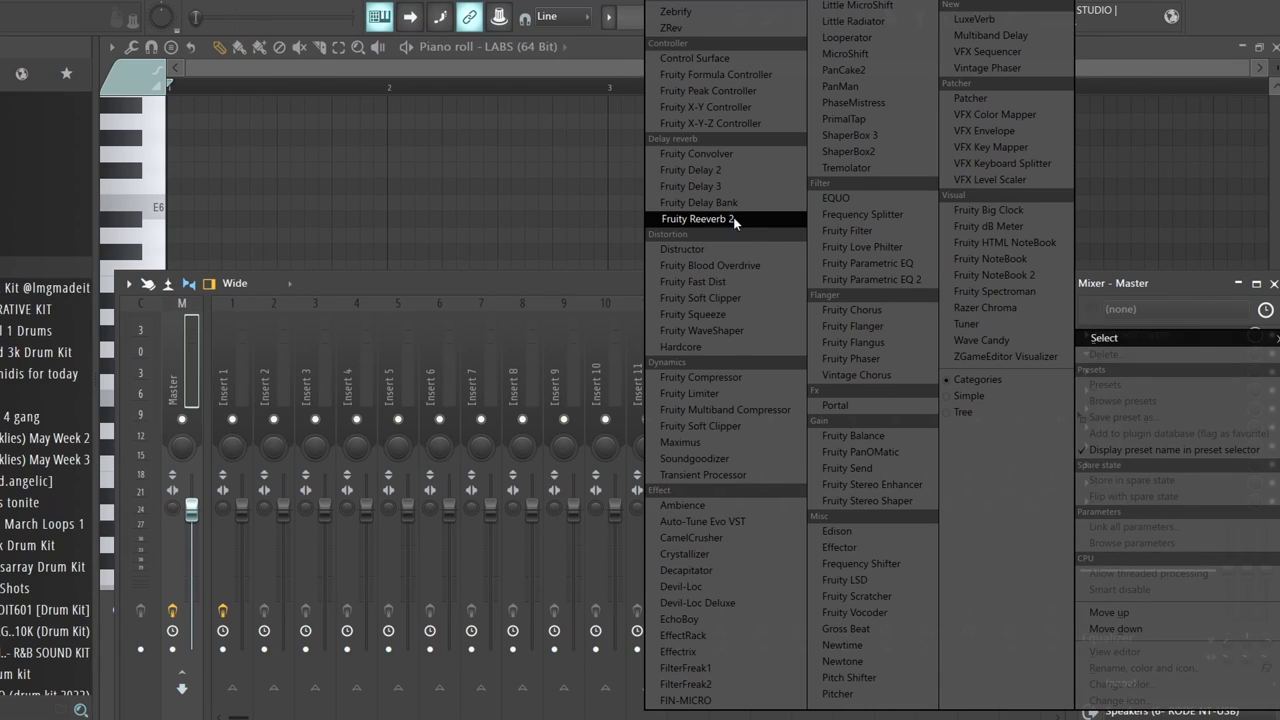
{"action": "mouse_move", "coordinate": [730, 538]}
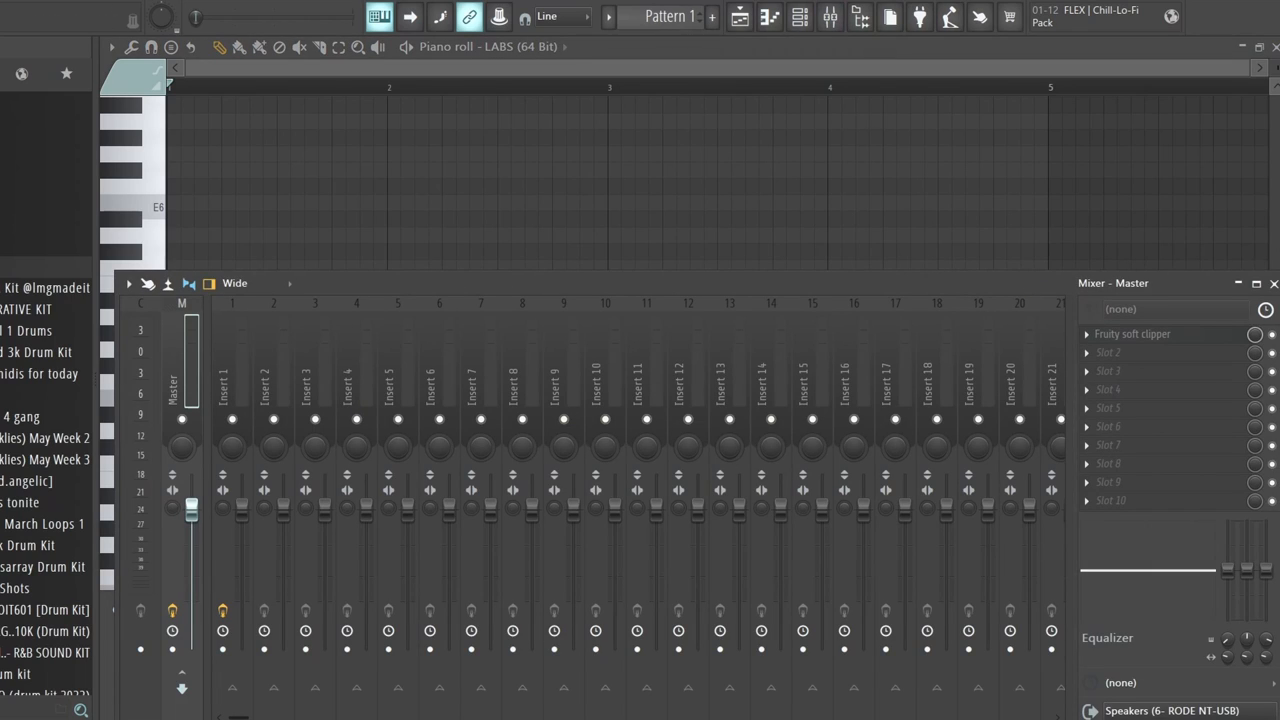
{"action": "mouse_move", "coordinate": [648, 165]}
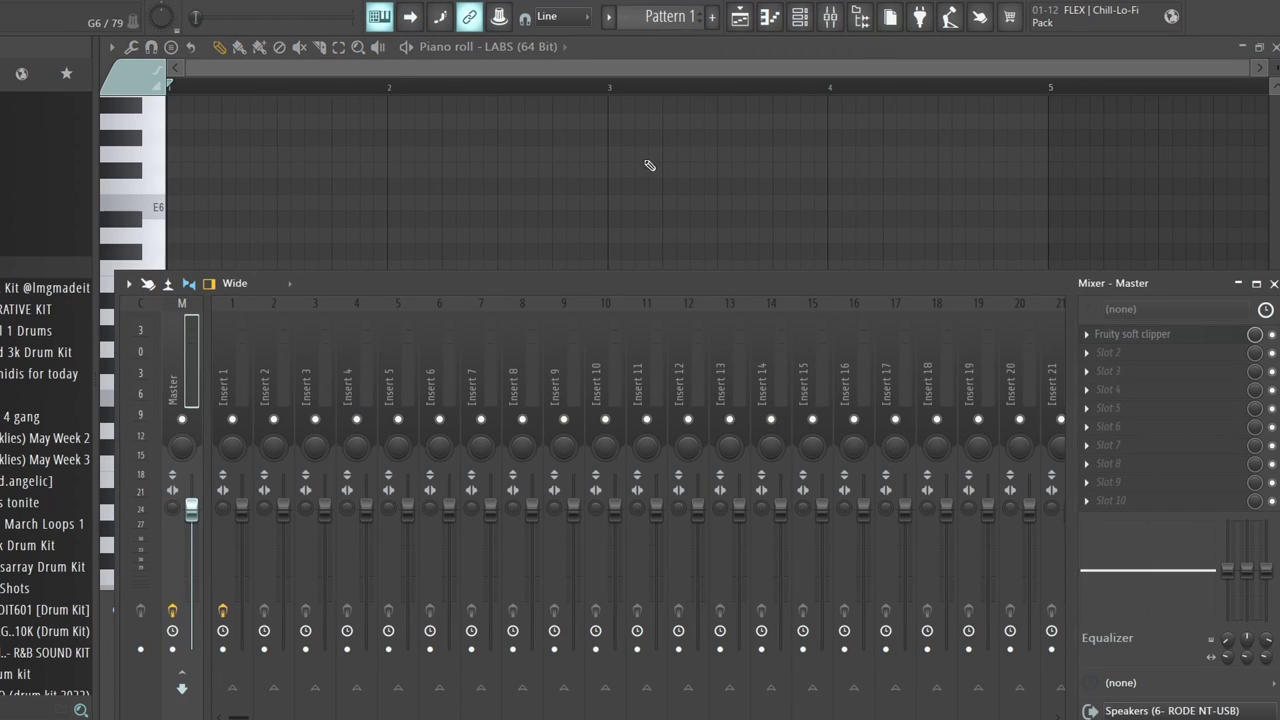
{"action": "mouse_move", "coordinate": [600, 165]}
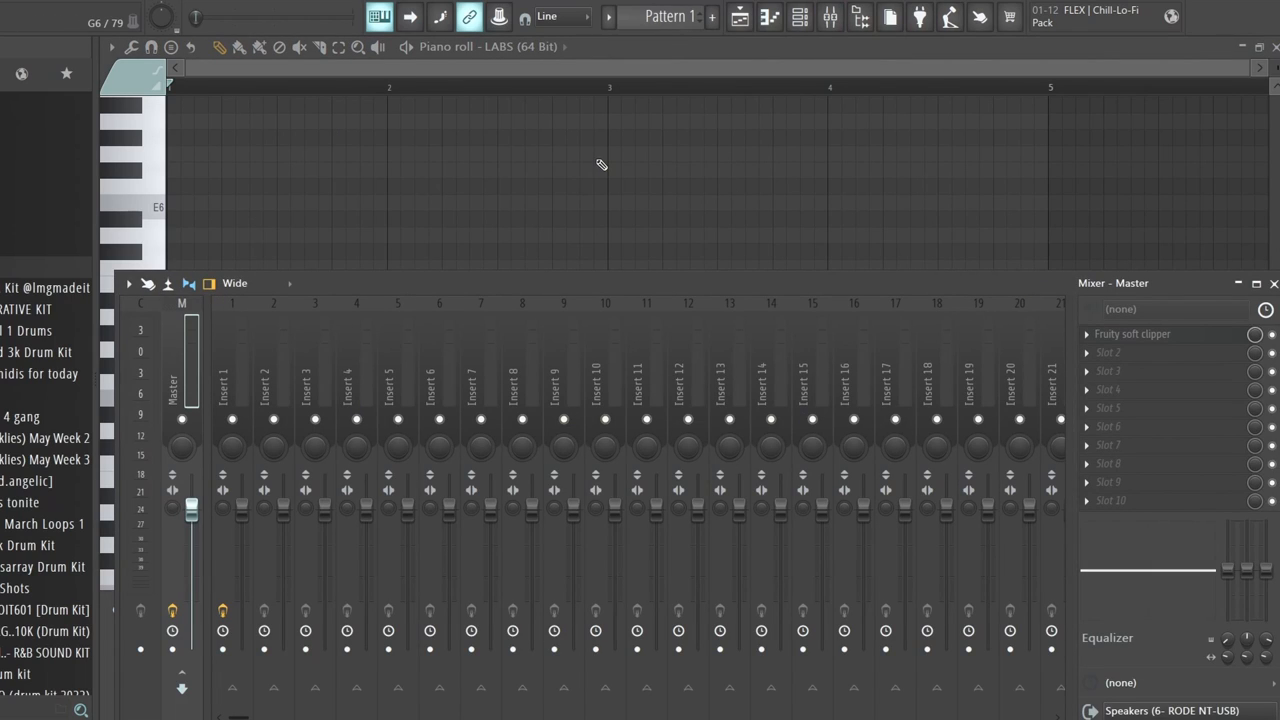